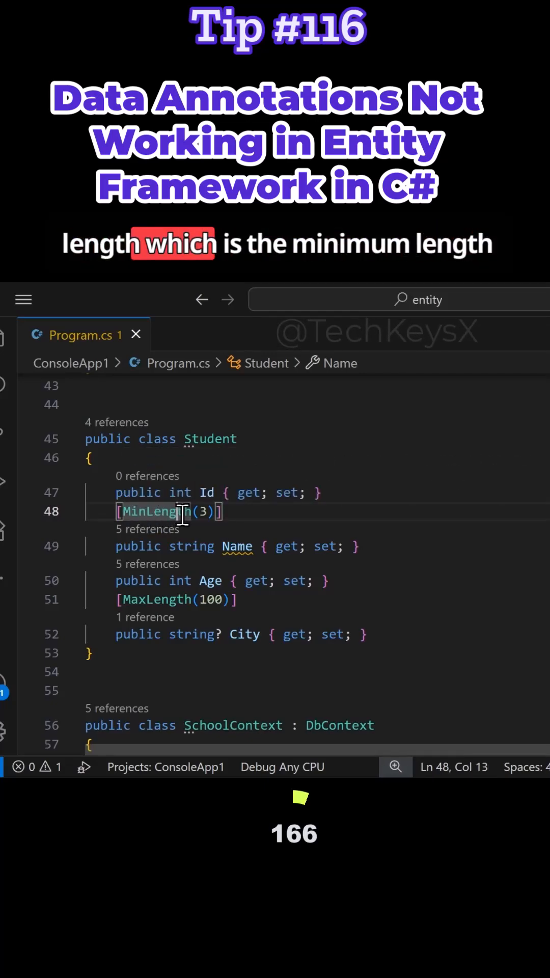
# Step: Highlight the MinLength(3) attribute and bring up a terminal for the ConsoleApp1 project
pyautogui.doubleClick(236, 546)
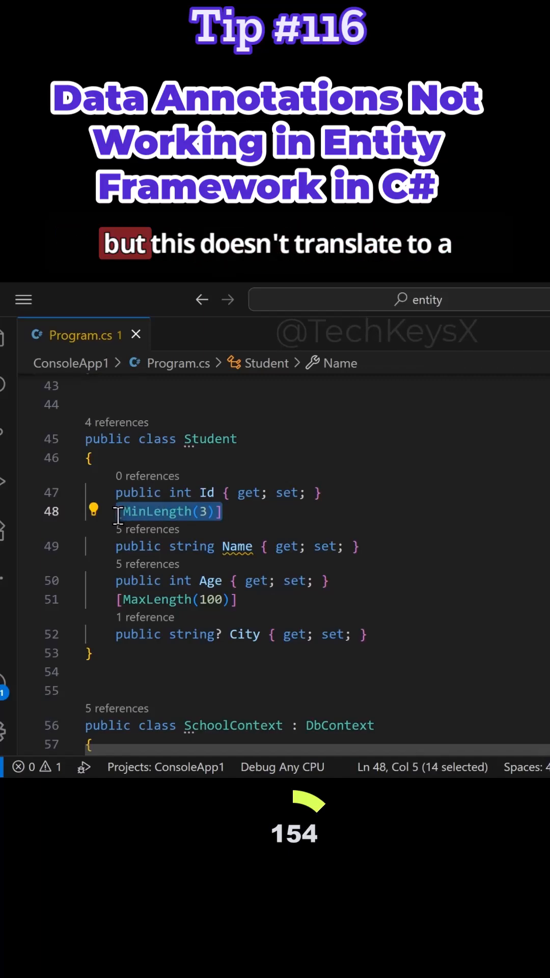
pyautogui.click(225, 512)
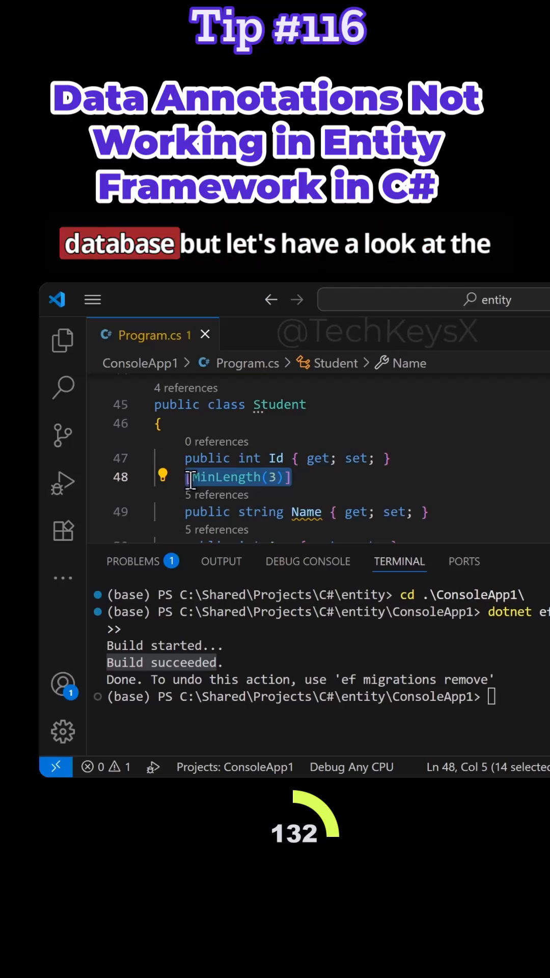
pyautogui.click(132, 340)
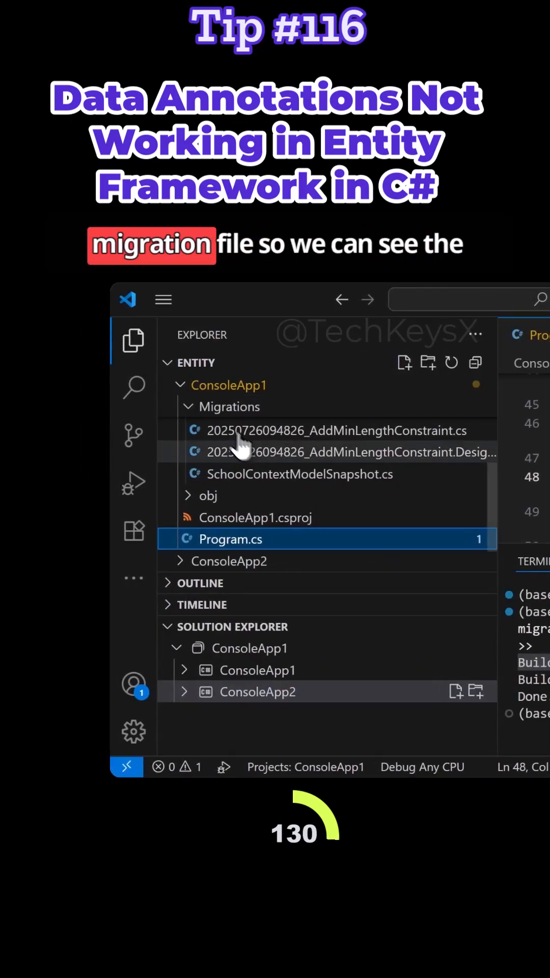
pyautogui.moveTo(352, 464)
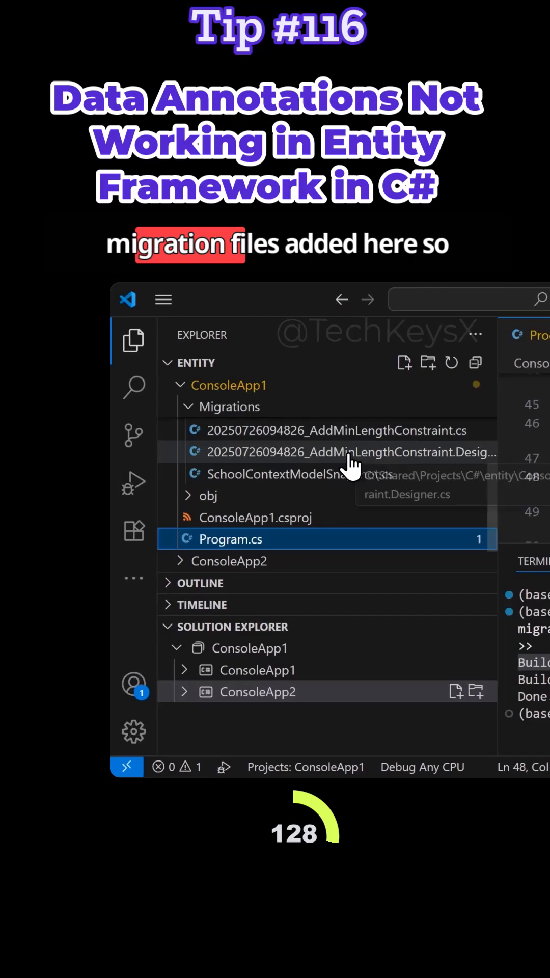
pyautogui.click(337, 430)
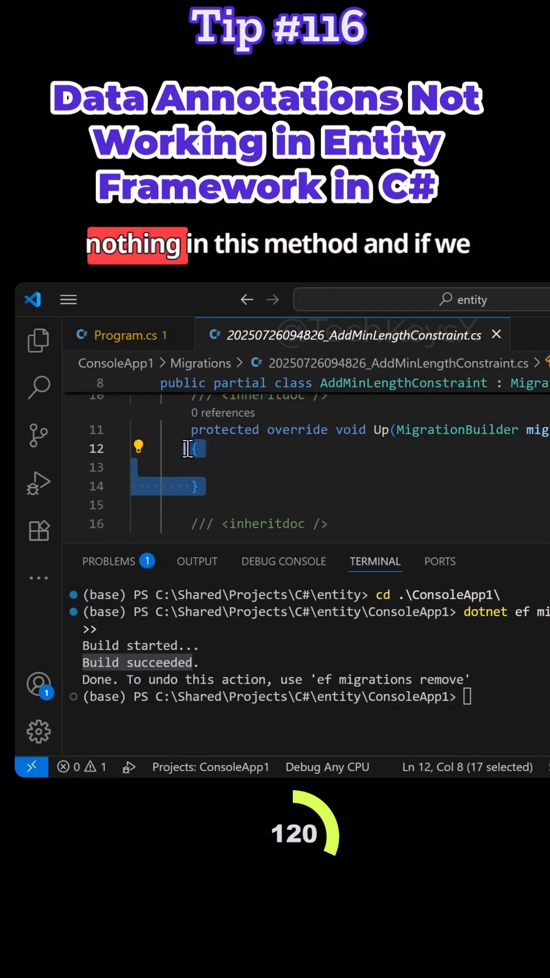
pyautogui.scroll(-3)
pyautogui.write('dotnet ef migrations remove')
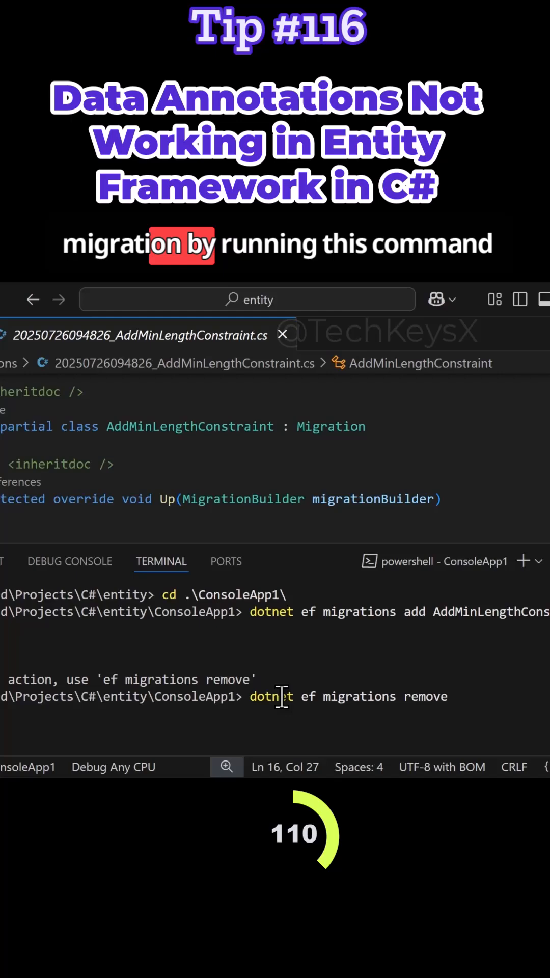
# Step: Run dotnet ef migrations remove to delete AddMinLengthConstraint, then return to the SchoolContext code in Program.cs
pyautogui.press('Return')
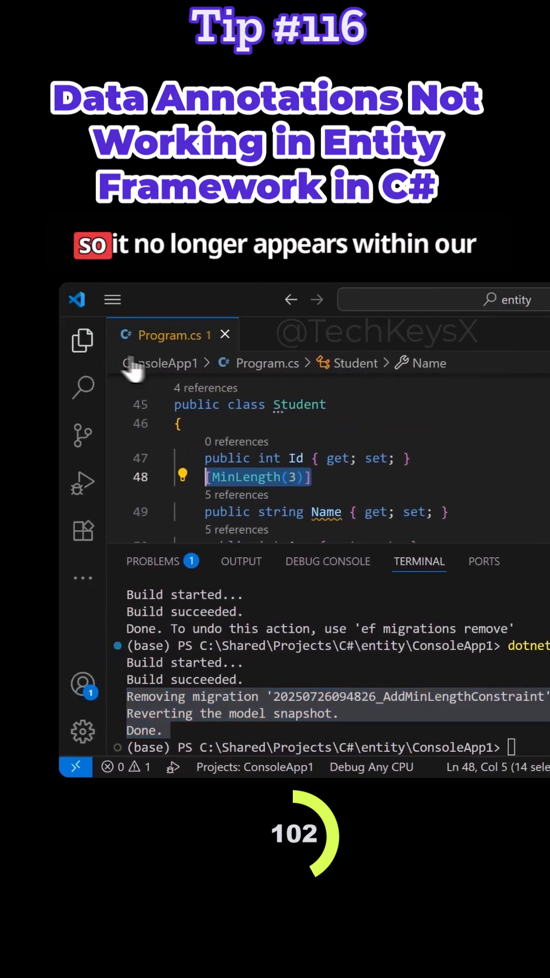
pyautogui.click(81, 341)
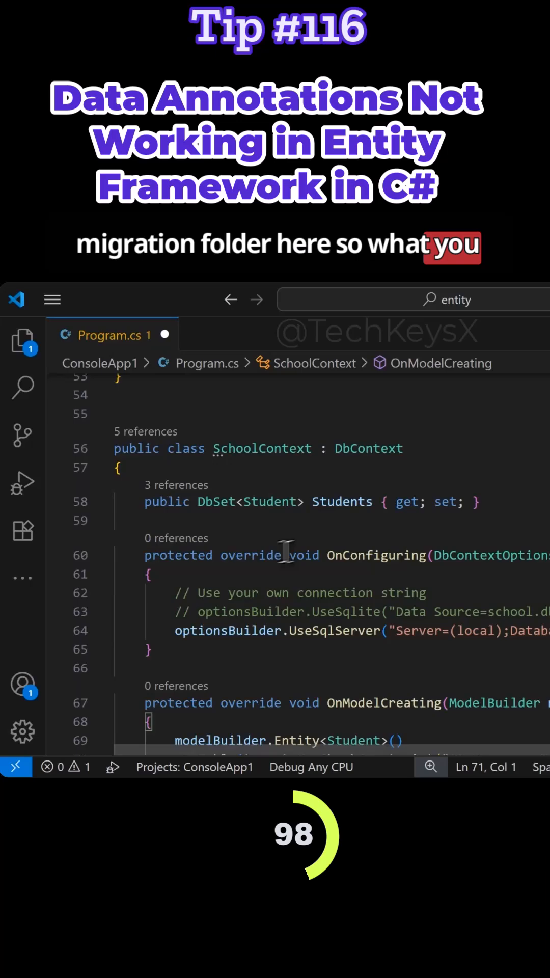
pyautogui.click(368, 448)
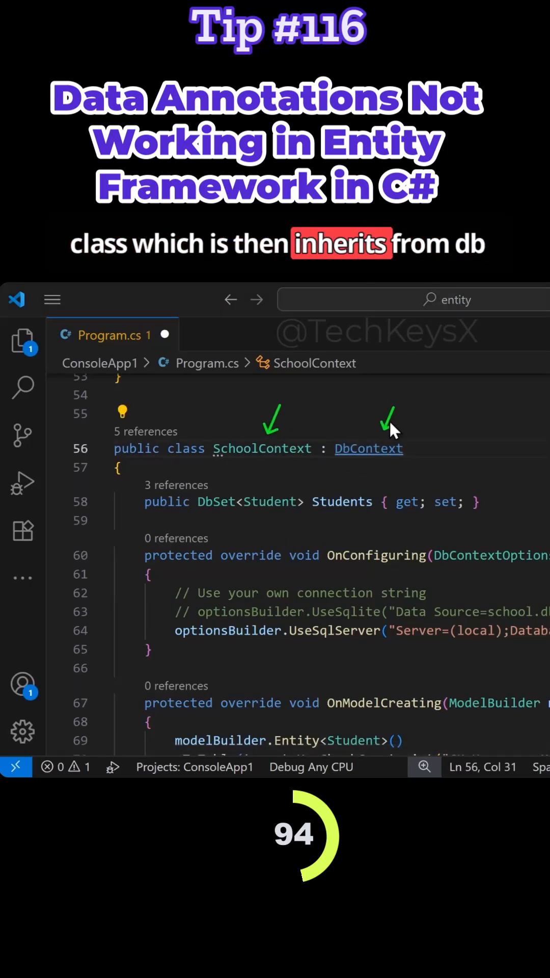
pyautogui.scroll(-3)
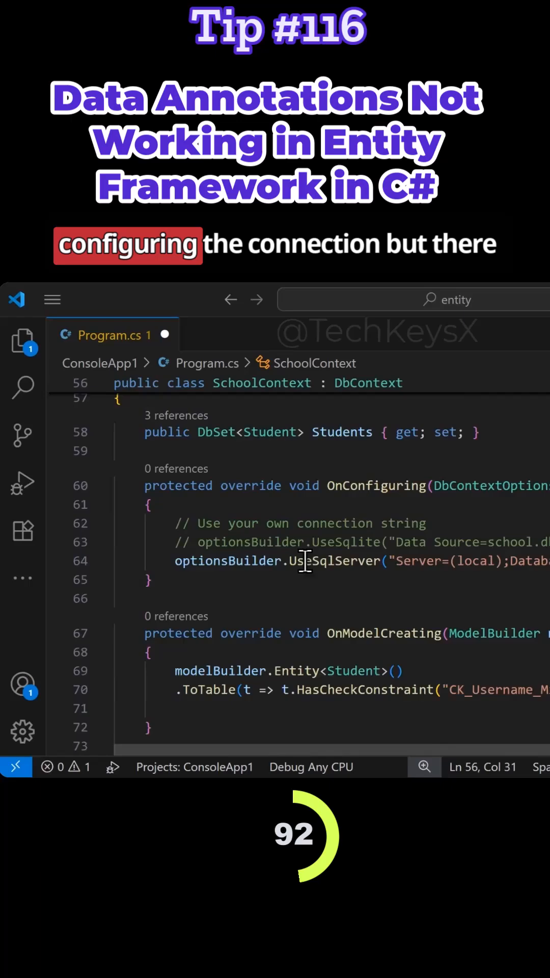
pyautogui.doubleClick(377, 452)
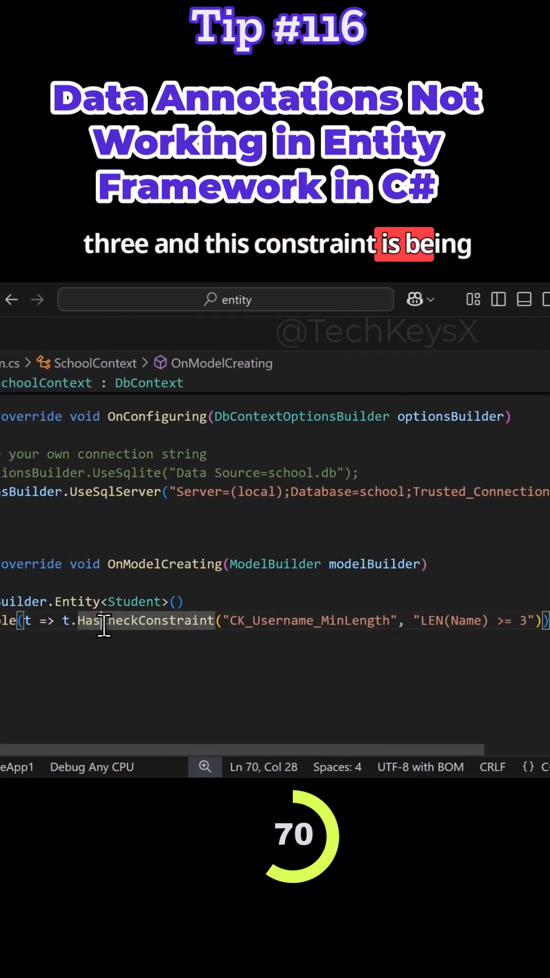
pyautogui.doubleClick(133, 601)
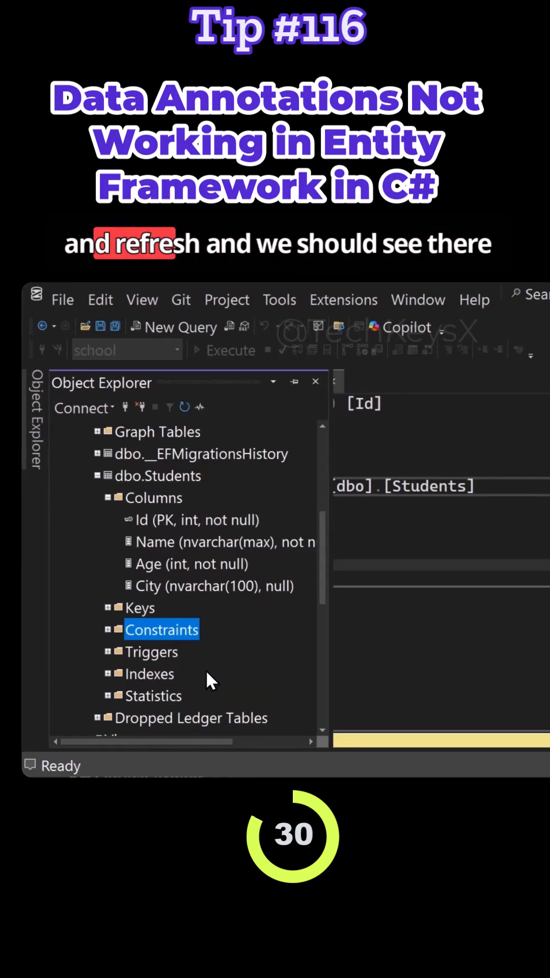
# Step: Expand the Students table's Constraints node and bring up actions for CK_Username_MinLength
pyautogui.click(111, 630)
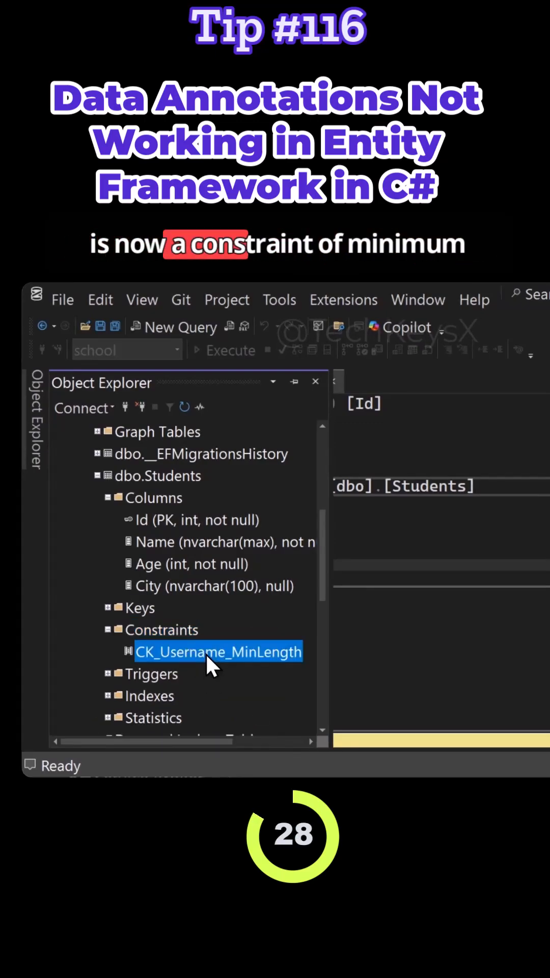
pyautogui.rightClick(217, 652)
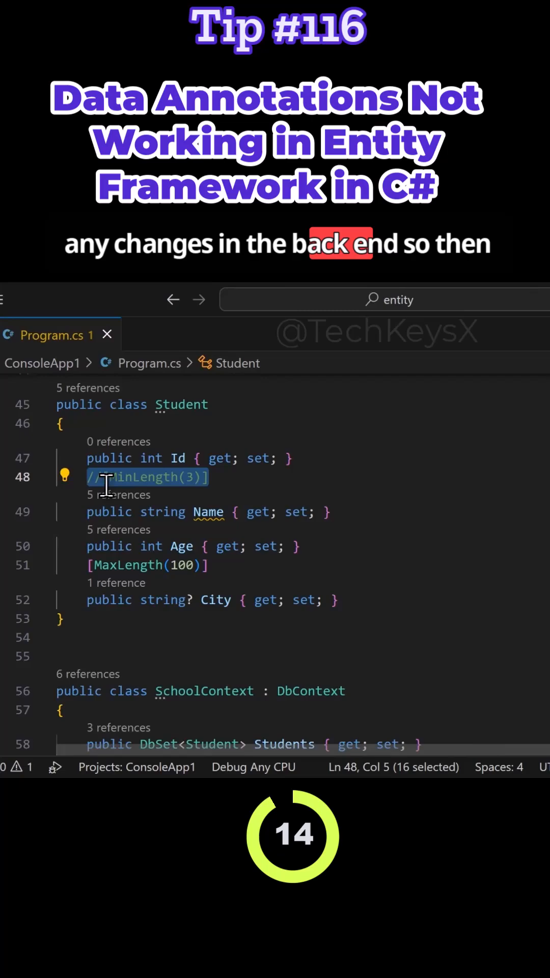
# Step: Scroll Program.cs down to OnModelCreating and point out the Entity<Student> check-constraint configuration
pyautogui.scroll(-3)
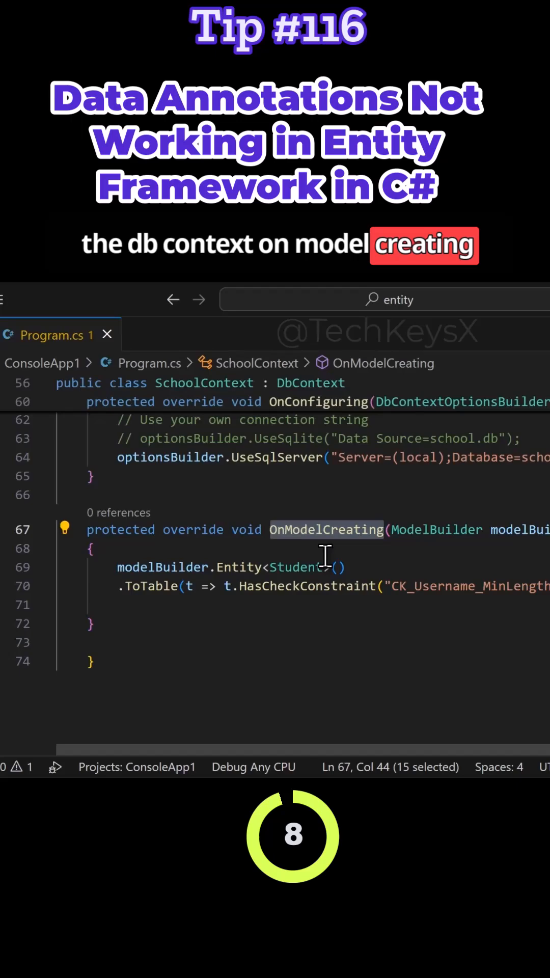
pyautogui.click(323, 587)
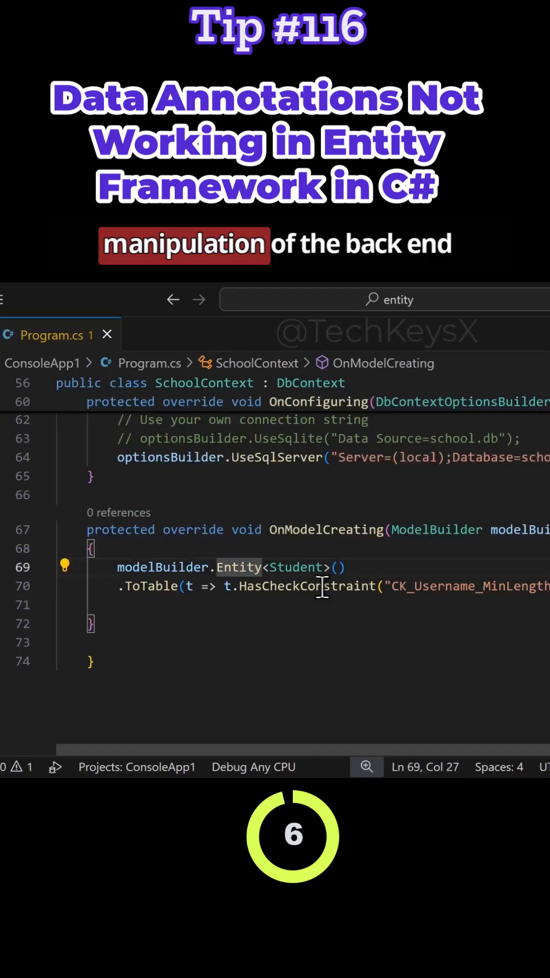